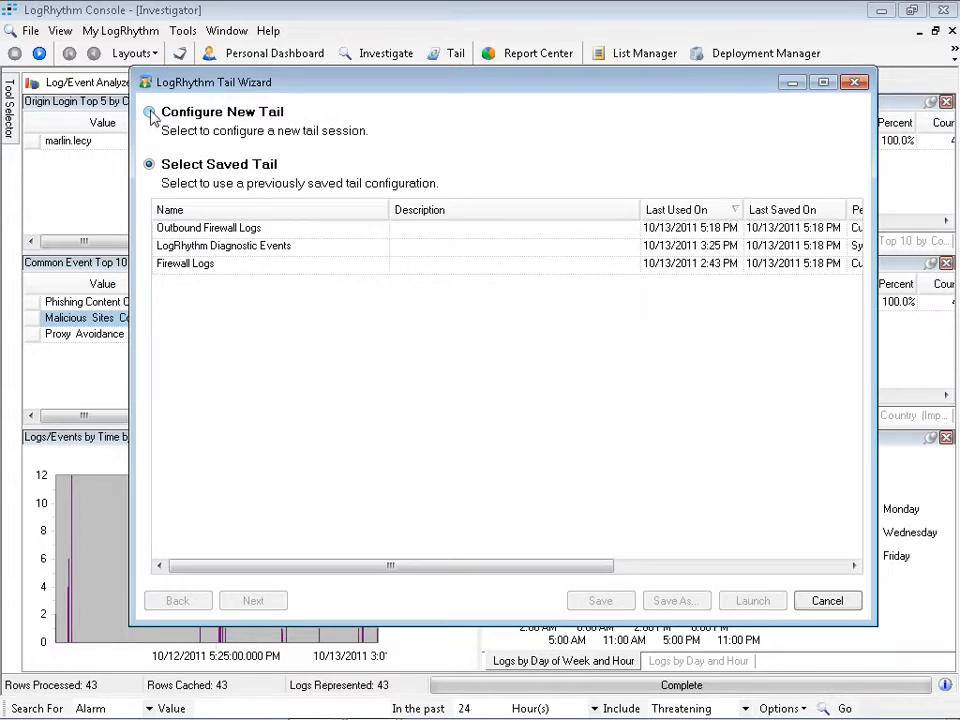
Step: Start a new tail configuration and keep all available log sources selected
{"action": "left_click", "coordinate": [148, 112]}
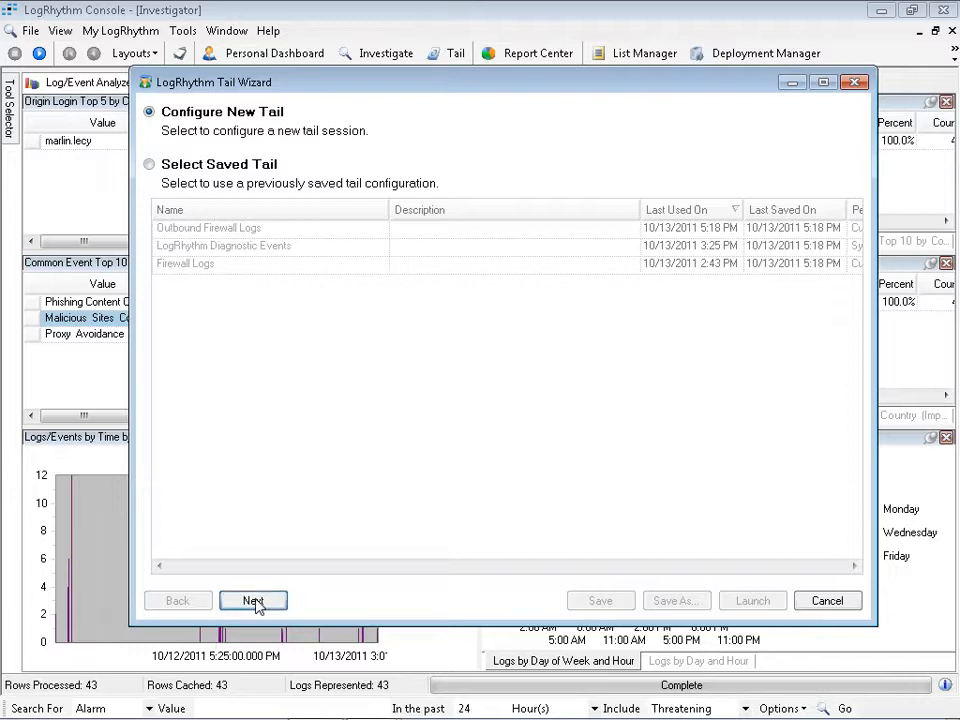
{"action": "left_click", "coordinate": [253, 600]}
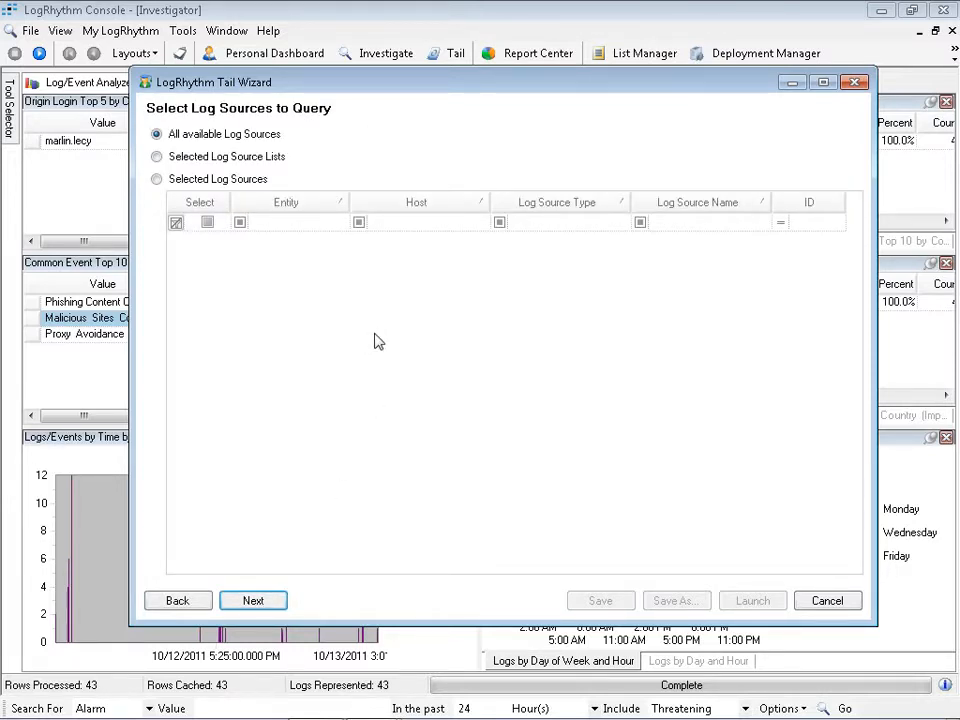
{"action": "mouse_move", "coordinate": [390, 336]}
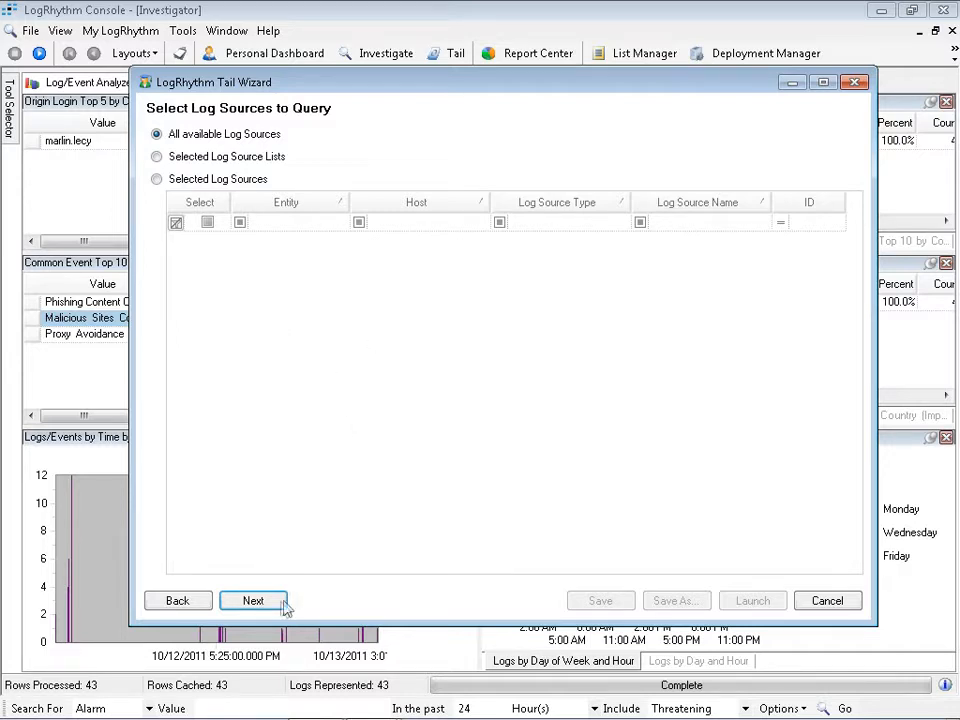
{"action": "mouse_move", "coordinate": [290, 362]}
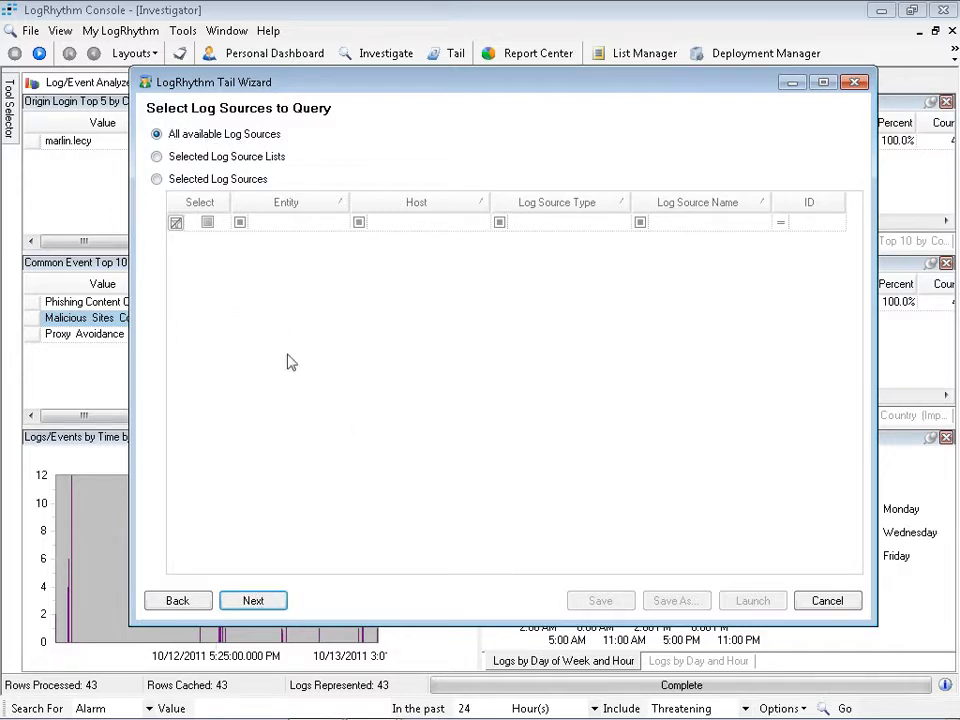
Step: Reach event selection and add an Origin Login field filter
{"action": "left_click", "coordinate": [253, 600]}
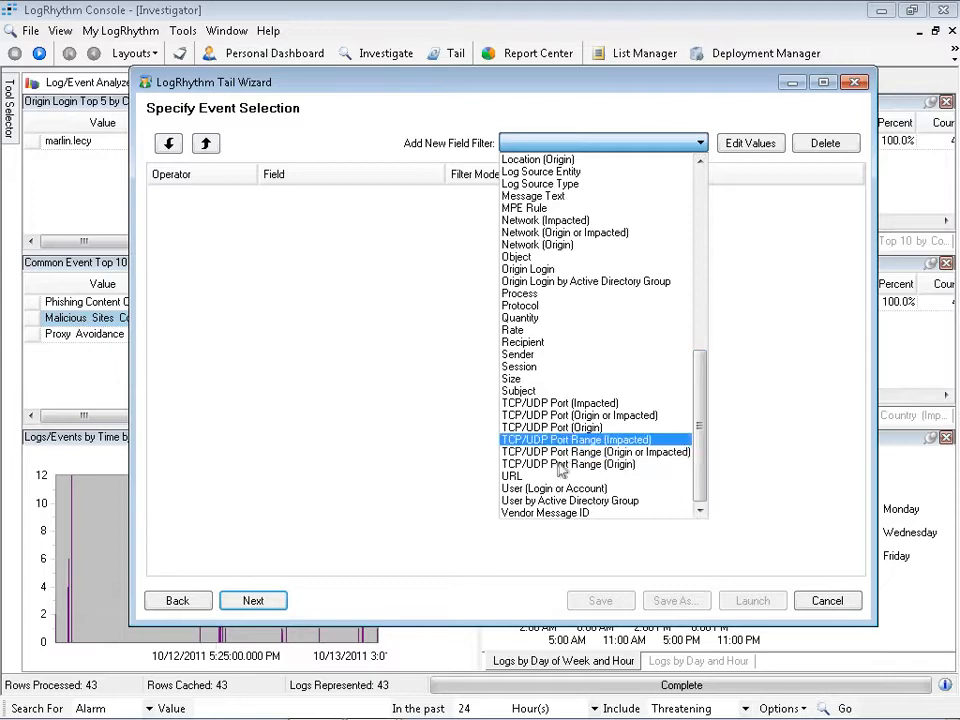
{"action": "left_click", "coordinate": [527, 269]}
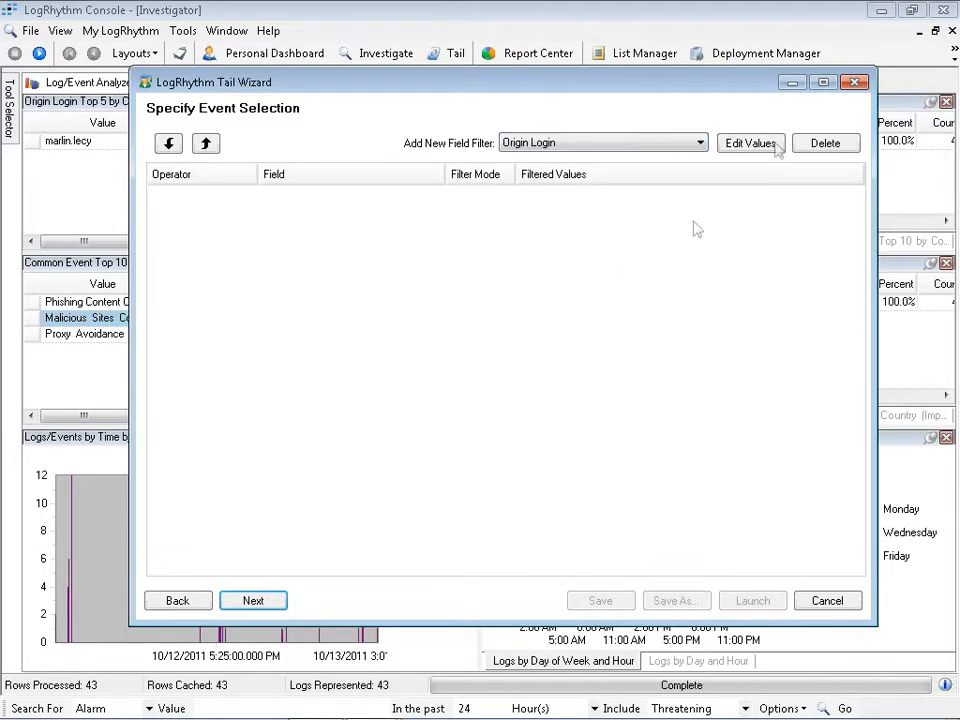
{"action": "left_click", "coordinate": [750, 142]}
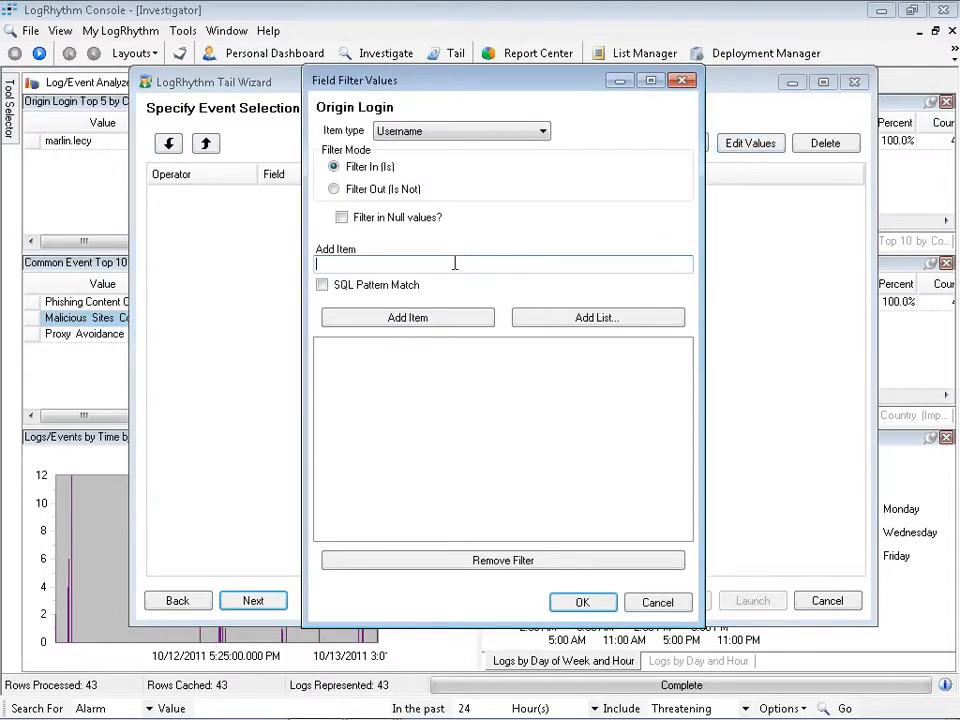
{"action": "type", "text": "marlin.lecy"}
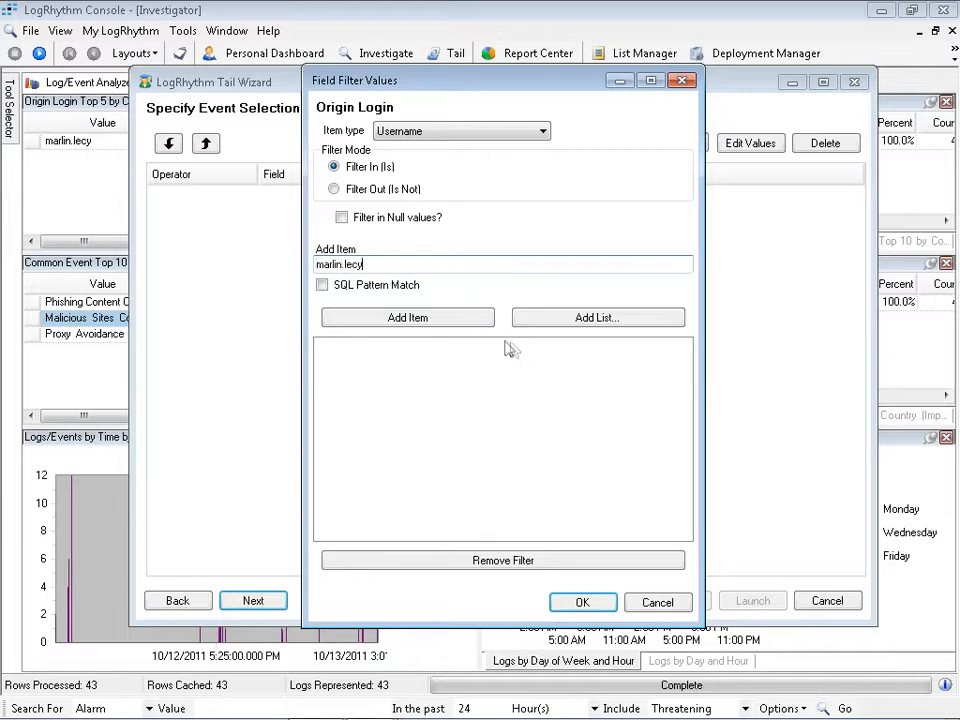
{"action": "left_click", "coordinate": [407, 317]}
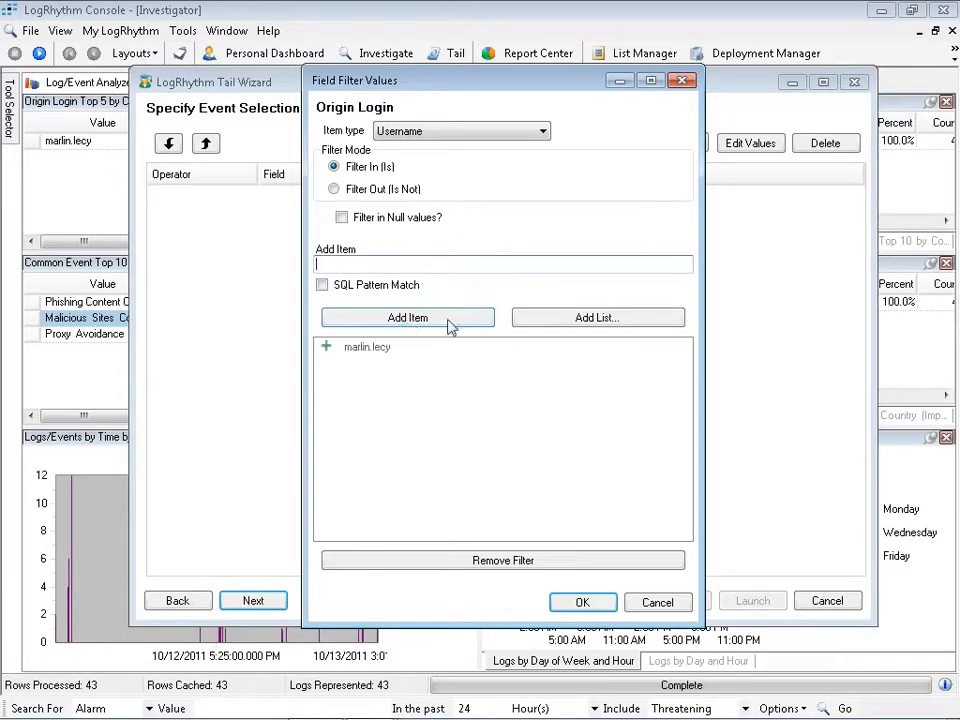
{"action": "left_click", "coordinate": [582, 601]}
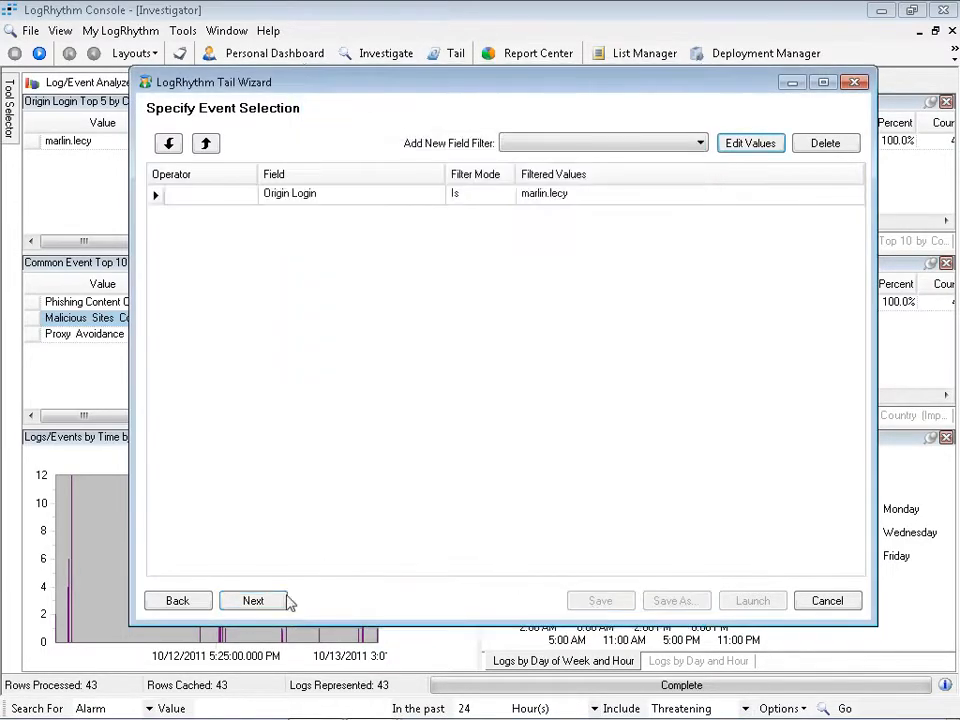
Step: Pass the log repository settings to Save Tail Configuration and launch the tail
{"action": "left_click", "coordinate": [253, 600]}
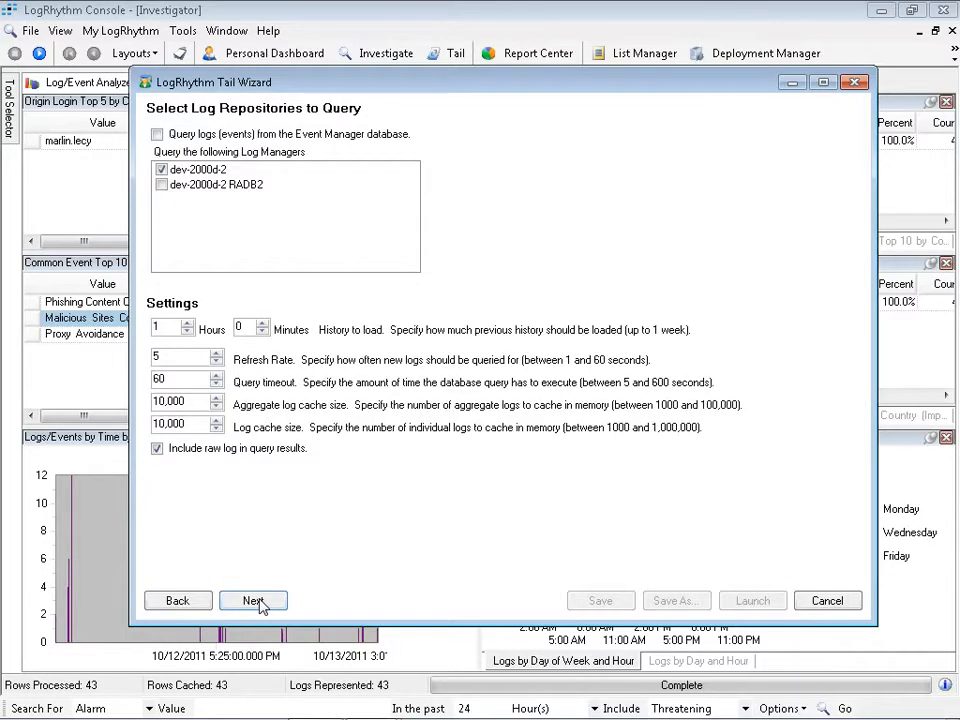
{"action": "left_click", "coordinate": [253, 600]}
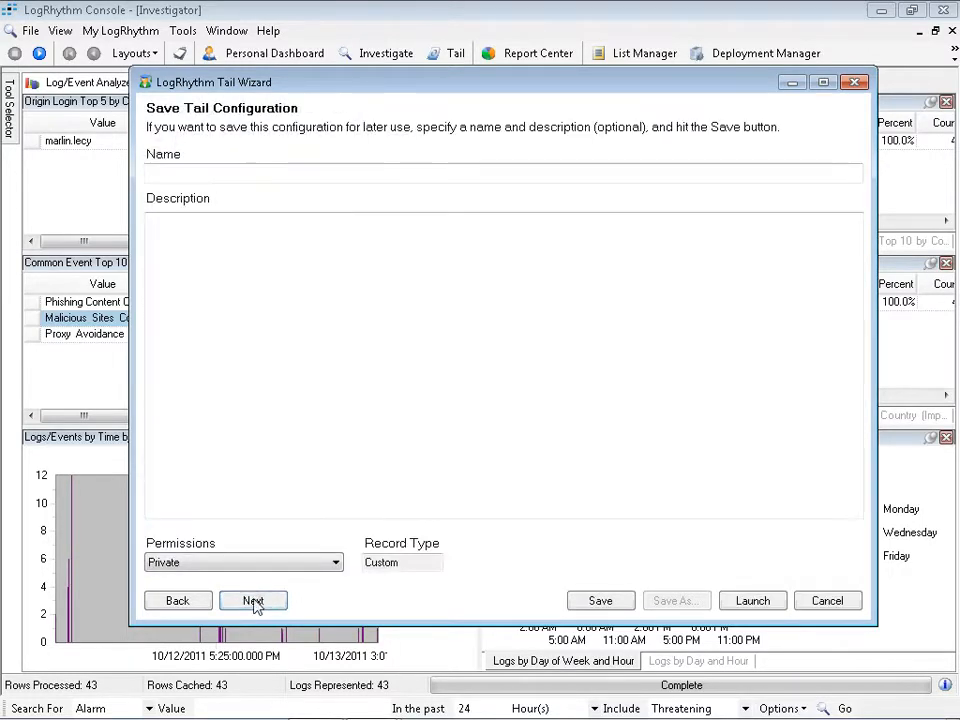
{"action": "left_click", "coordinate": [752, 600]}
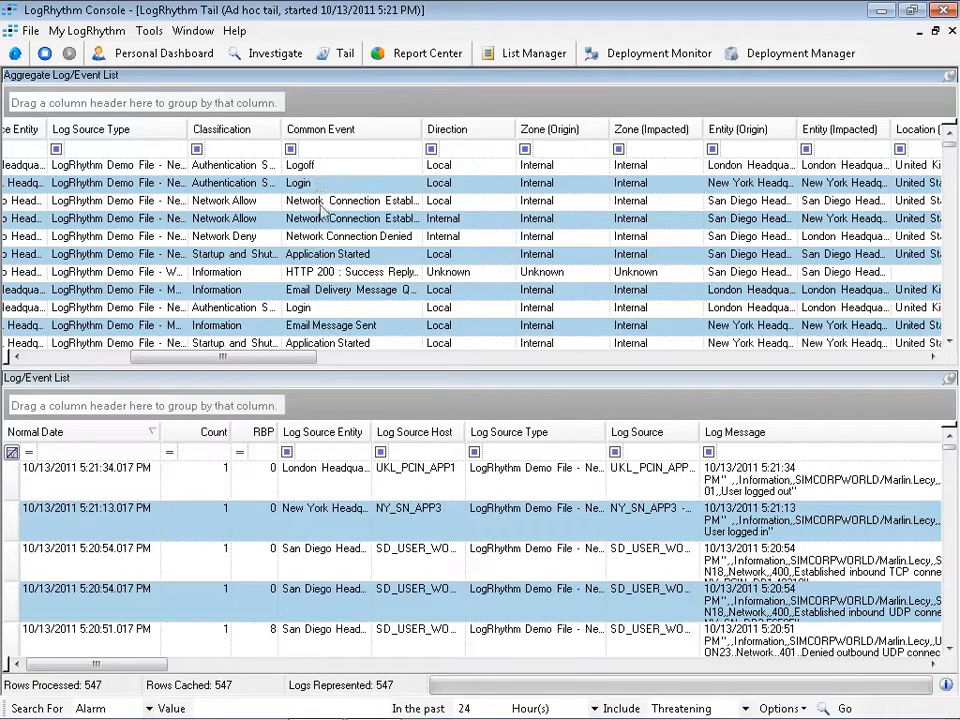
{"action": "mouse_move", "coordinate": [362, 295]}
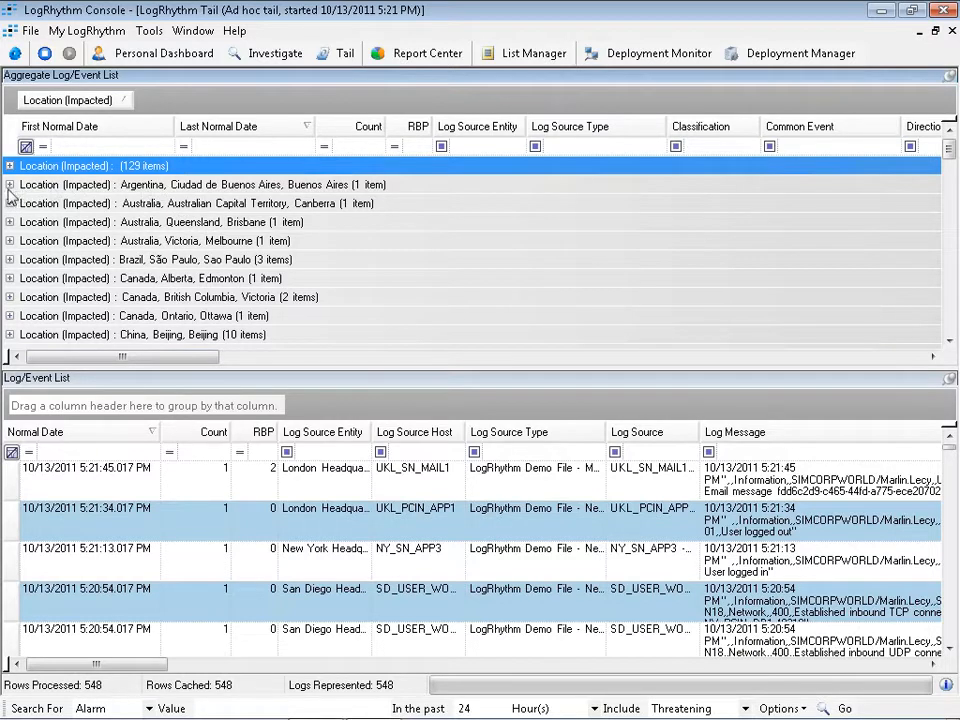
Step: Expand the Buenos Aires location group to view its Network Allow entry, then collapse it
{"action": "left_click", "coordinate": [9, 185]}
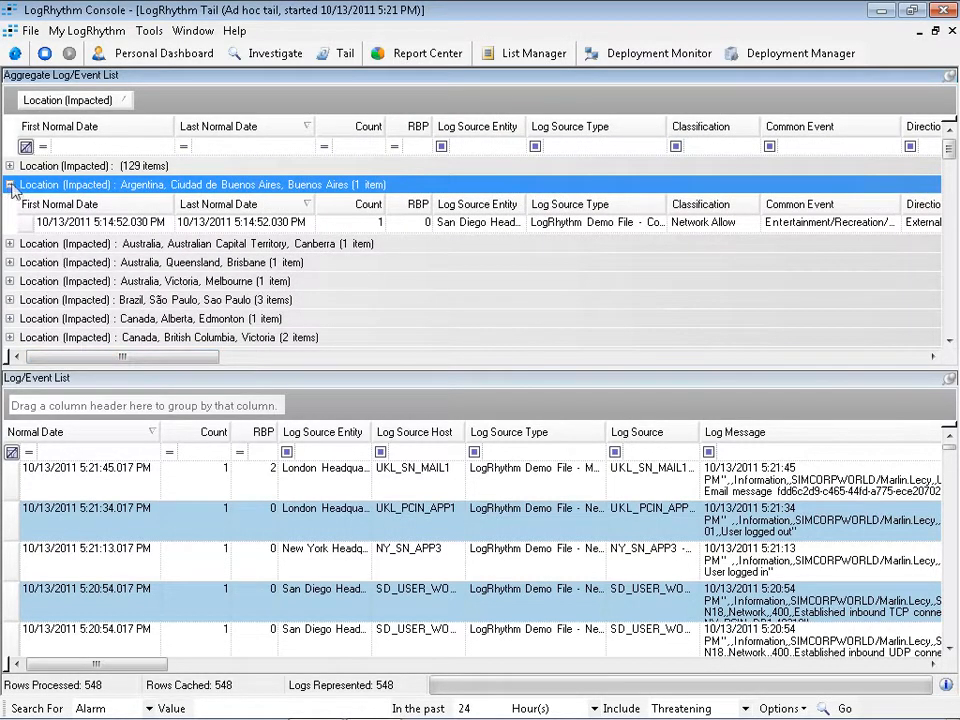
{"action": "left_click", "coordinate": [9, 184]}
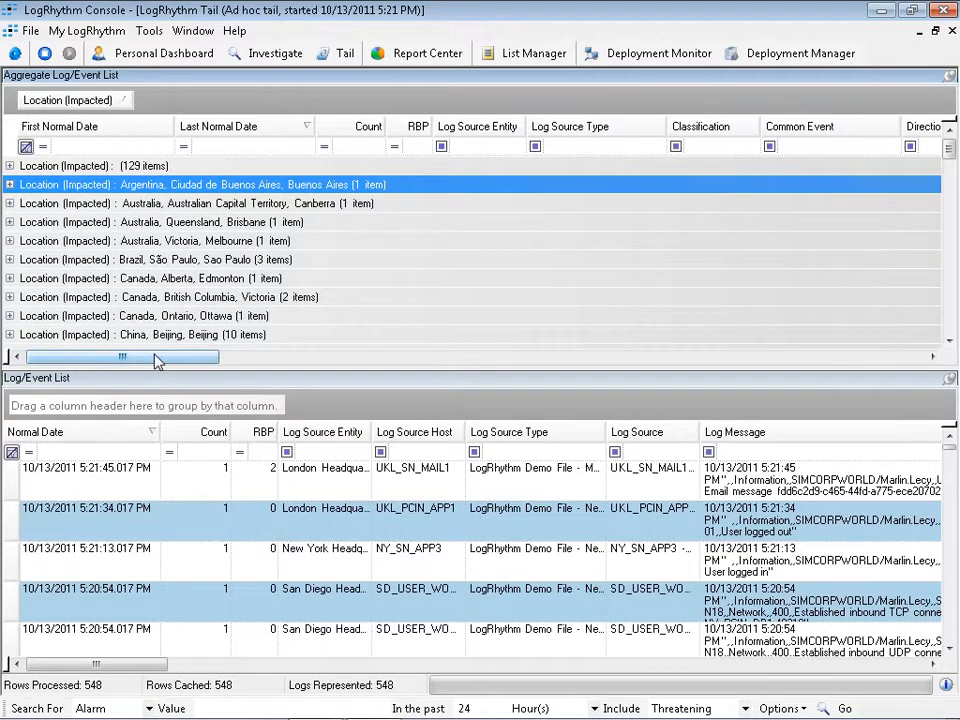